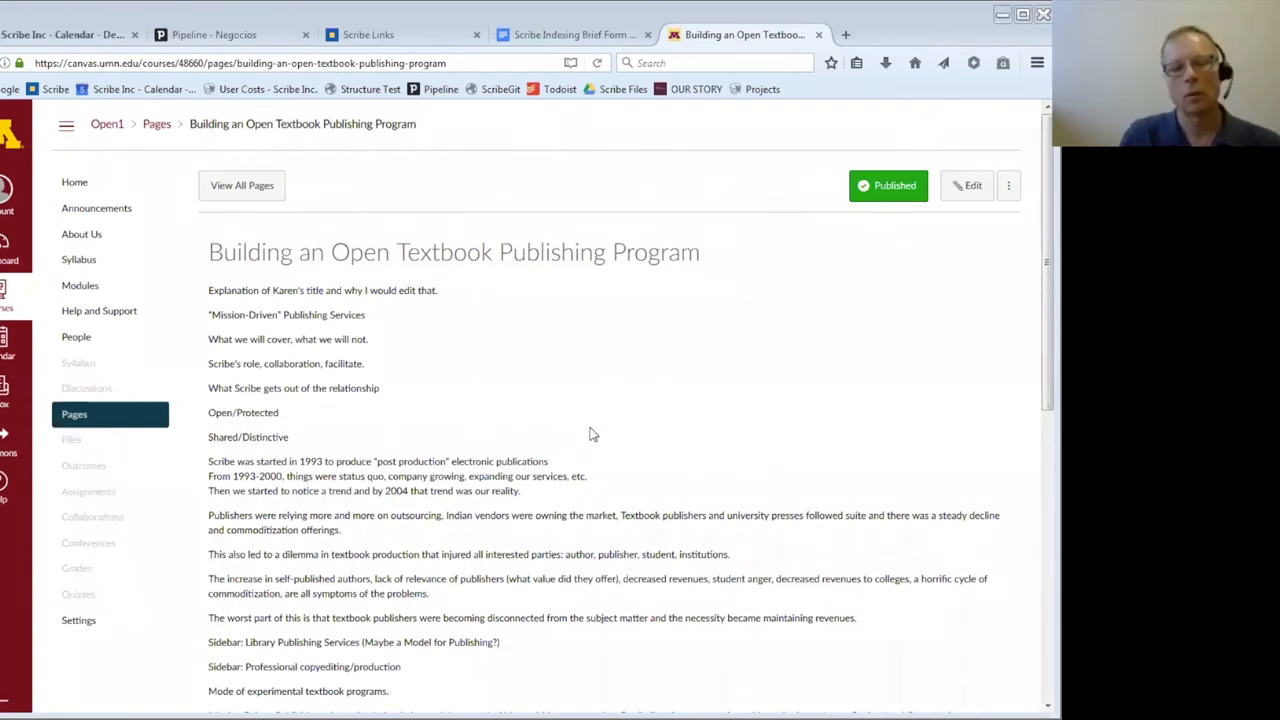
pyautogui.moveTo(80, 258)
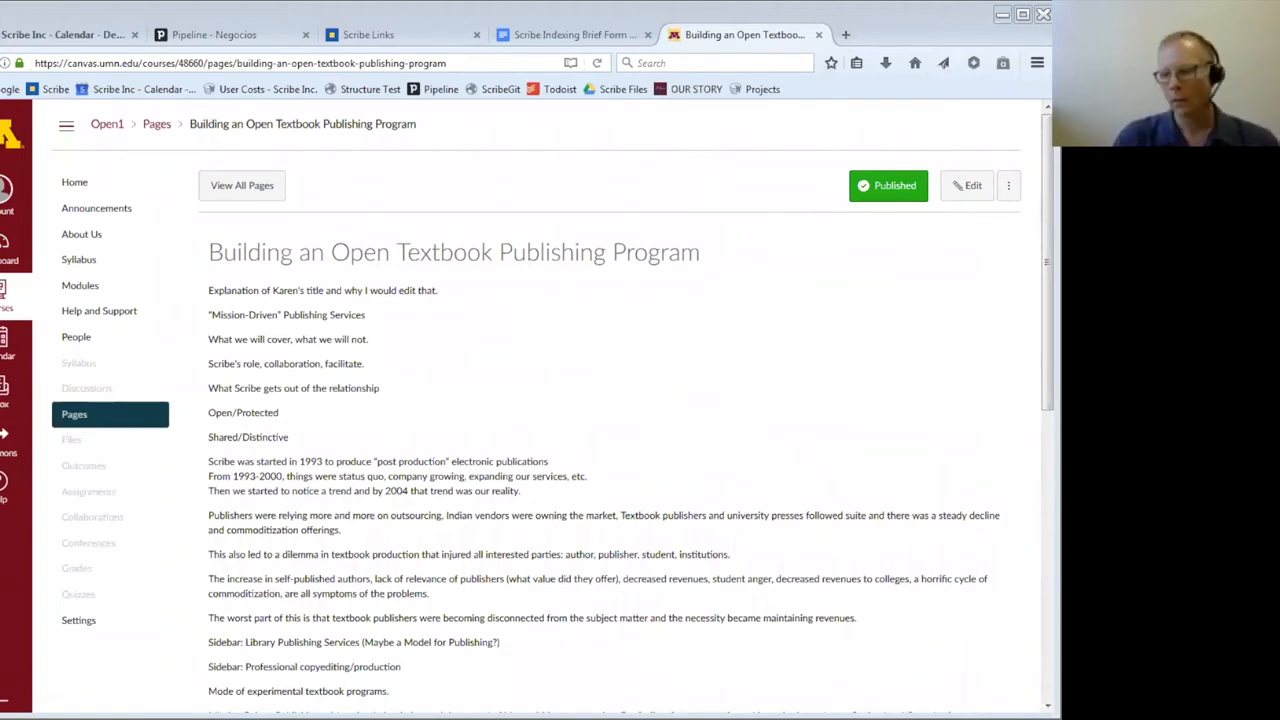
pyautogui.moveTo(972, 190)
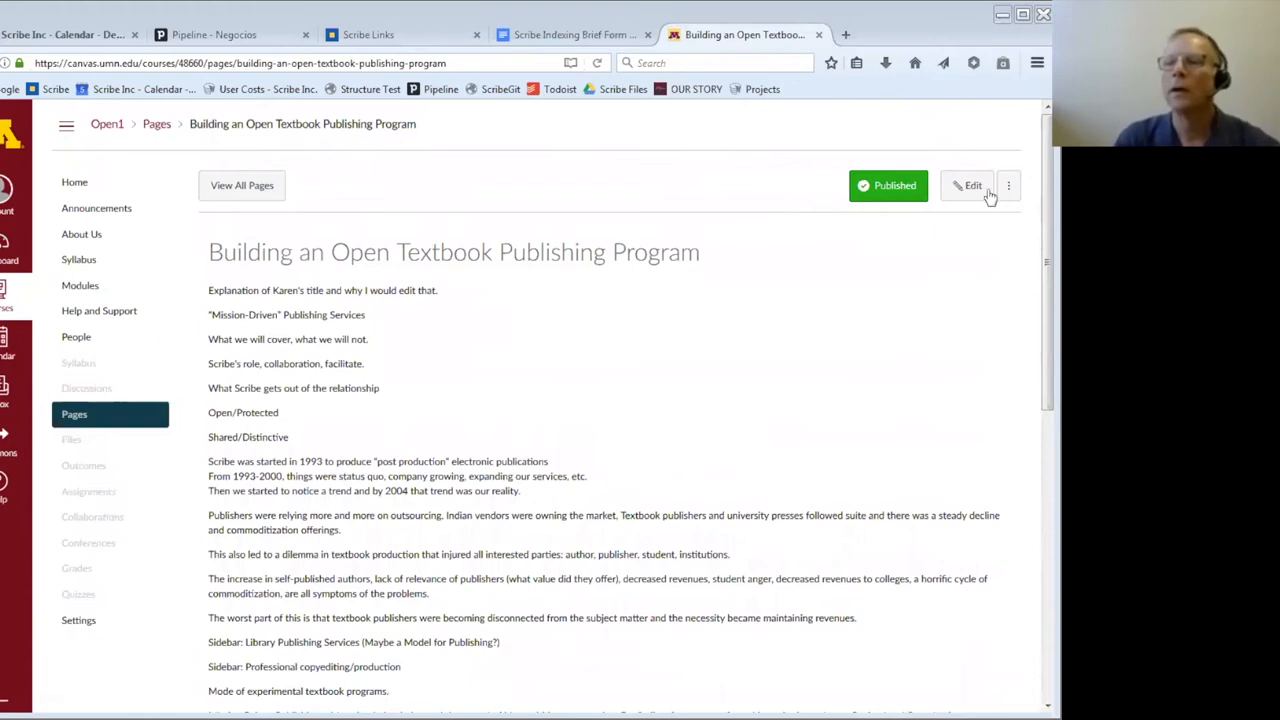
pyautogui.moveTo(988, 198)
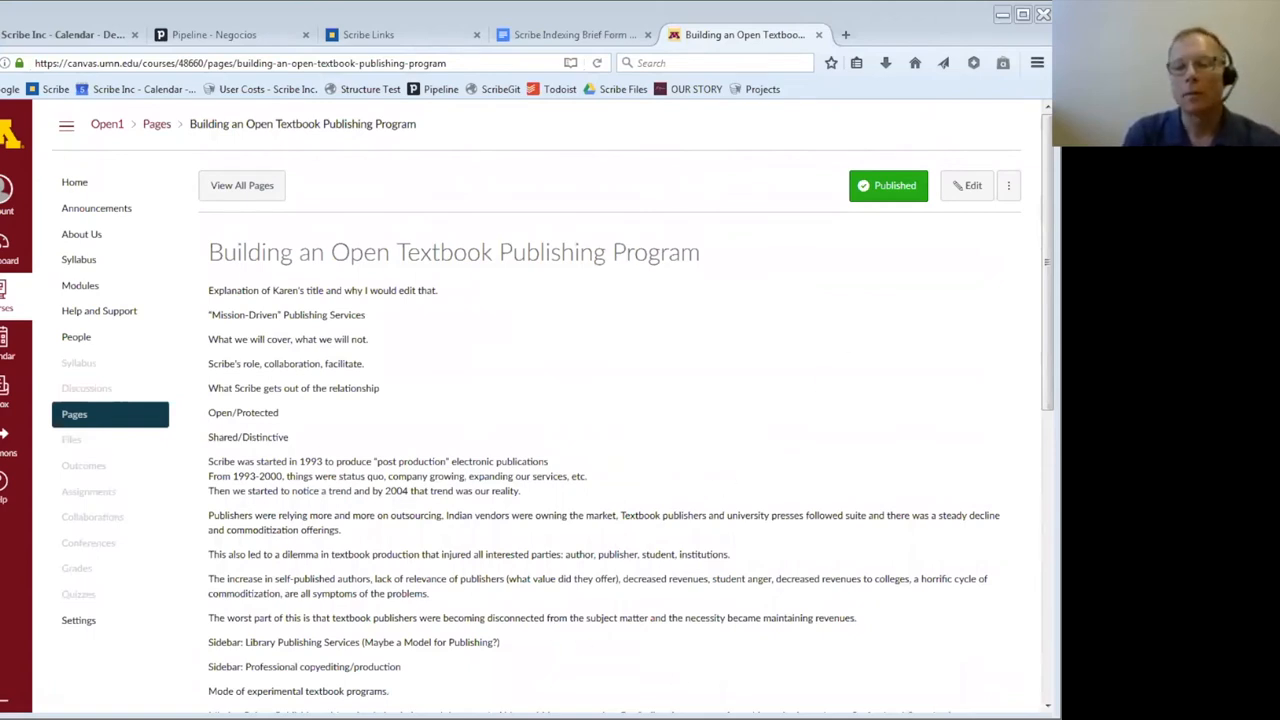
pyautogui.scroll(-3)
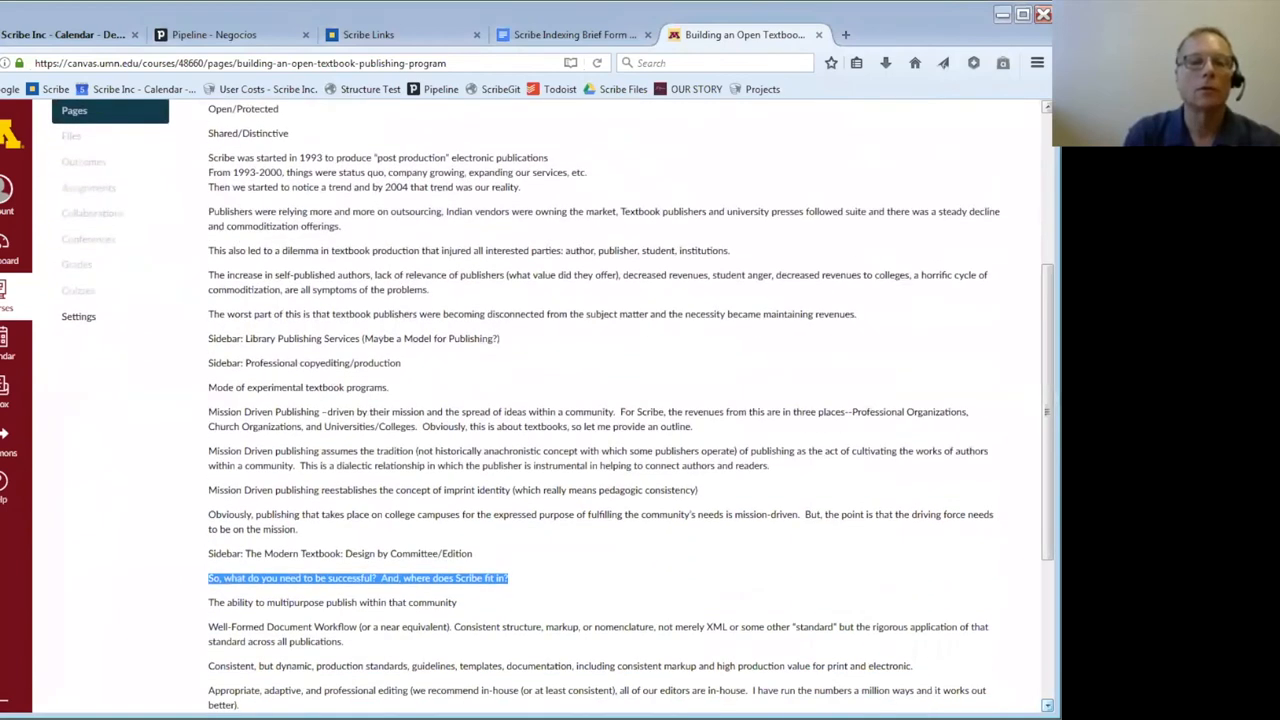
pyautogui.scroll(-3)
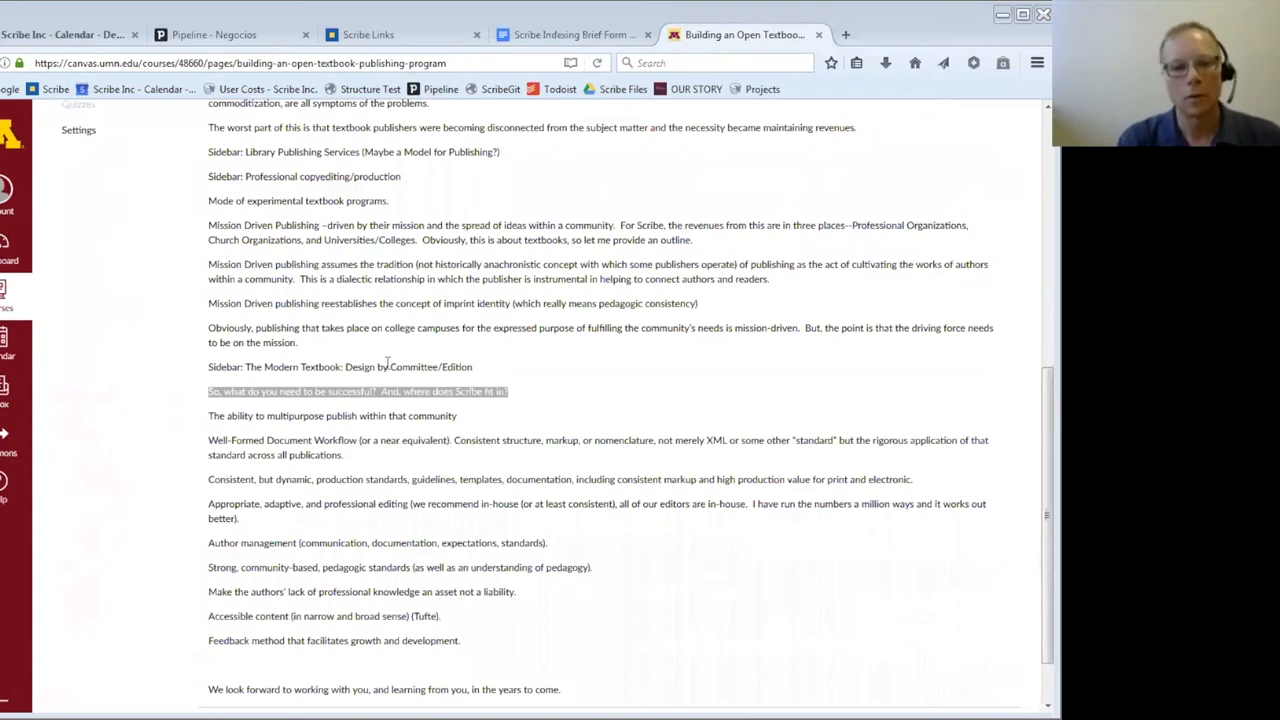
pyautogui.moveTo(372, 356)
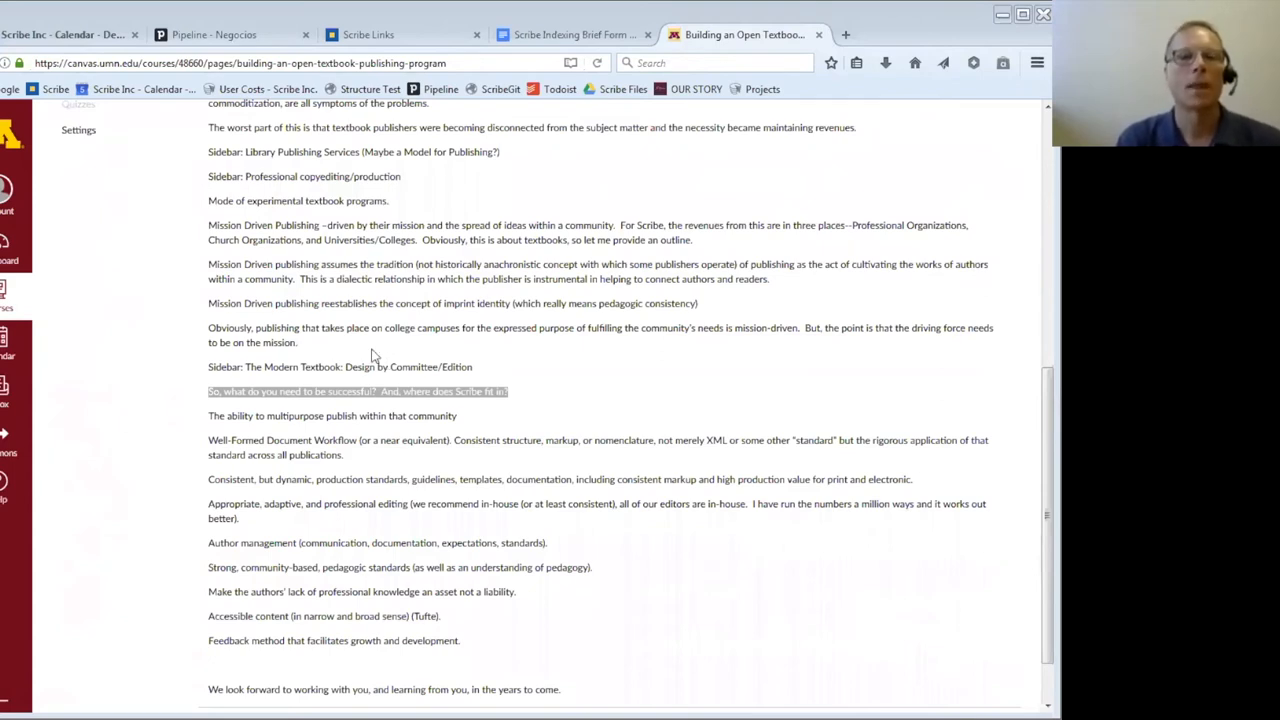